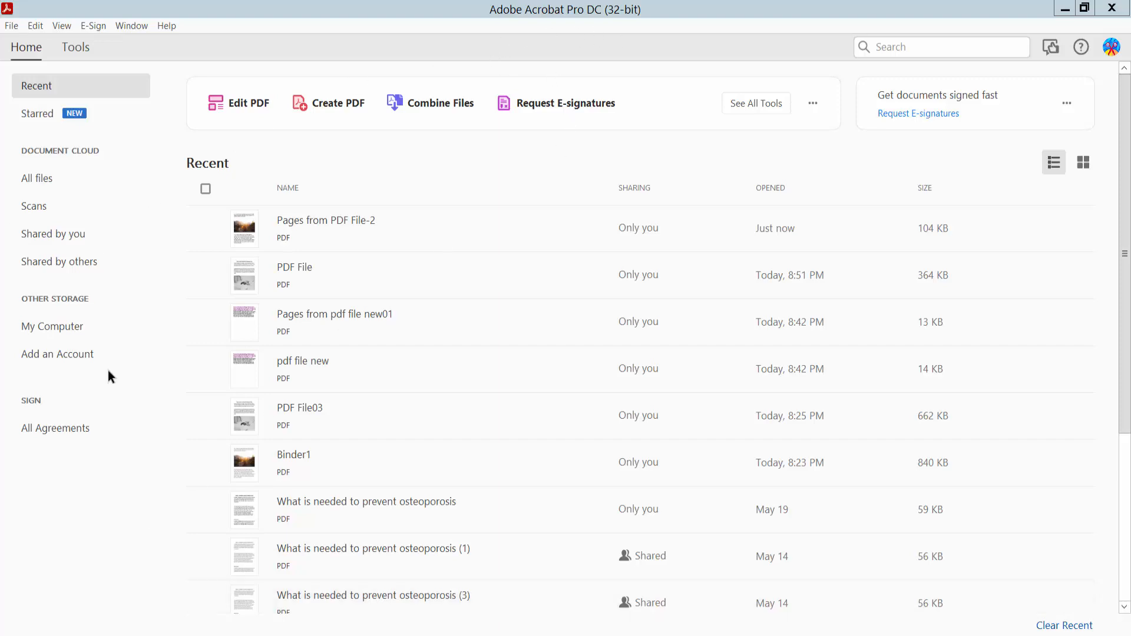
Open PDF File from the Recent list and display its page thumbnails
double_click(294, 267)
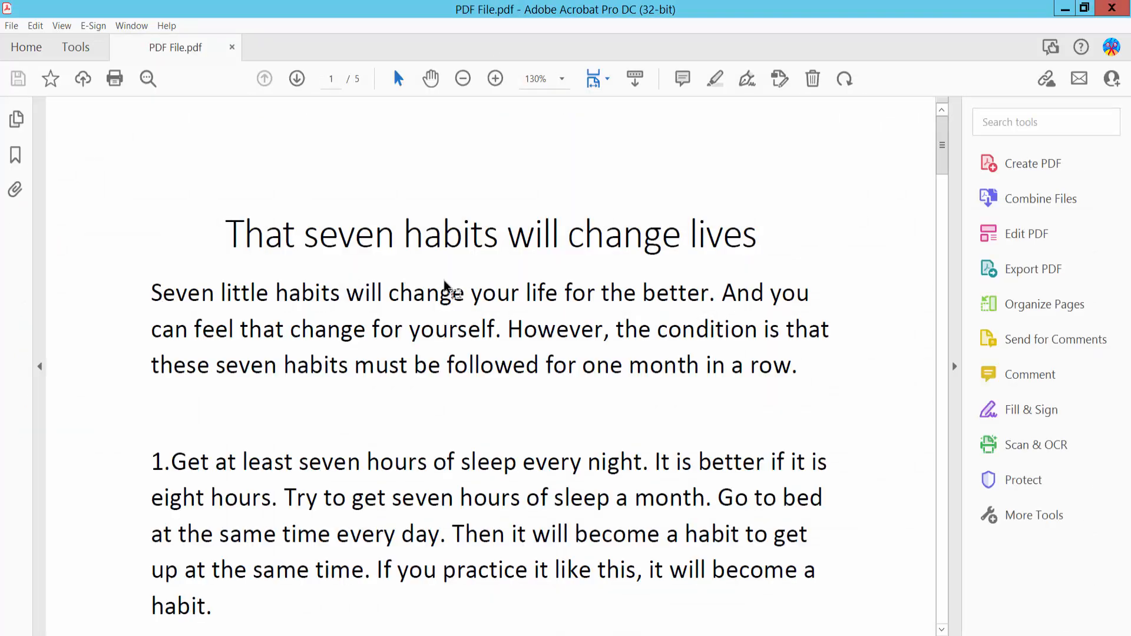
click(16, 120)
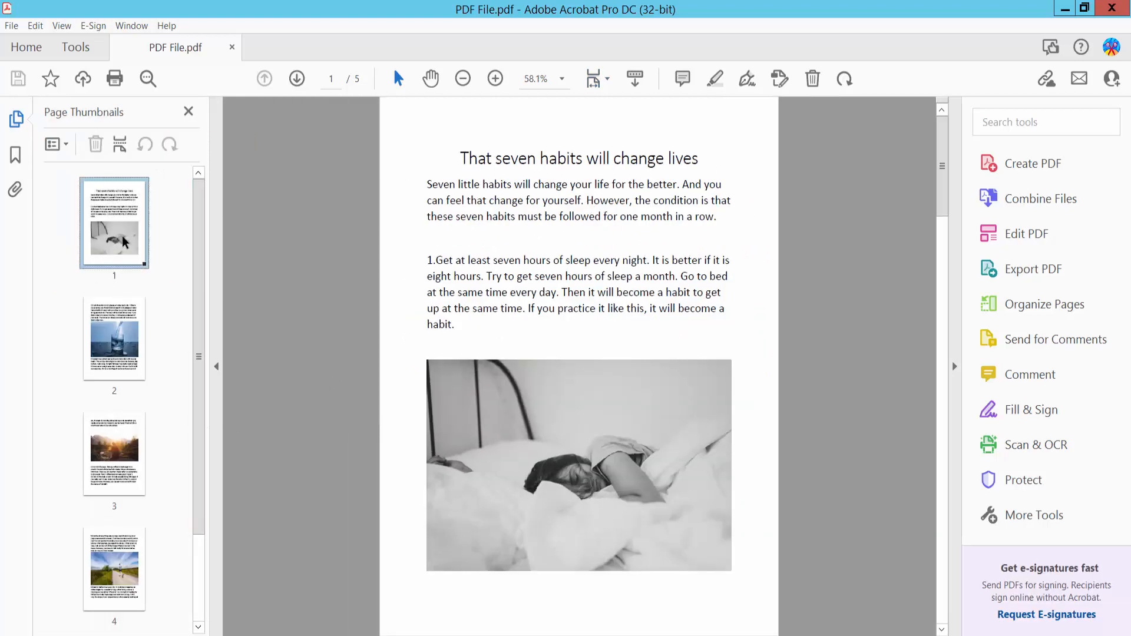
Replace page 1 with the page from 'Pages from pdf file new01', confirming the replacement
right_click(114, 232)
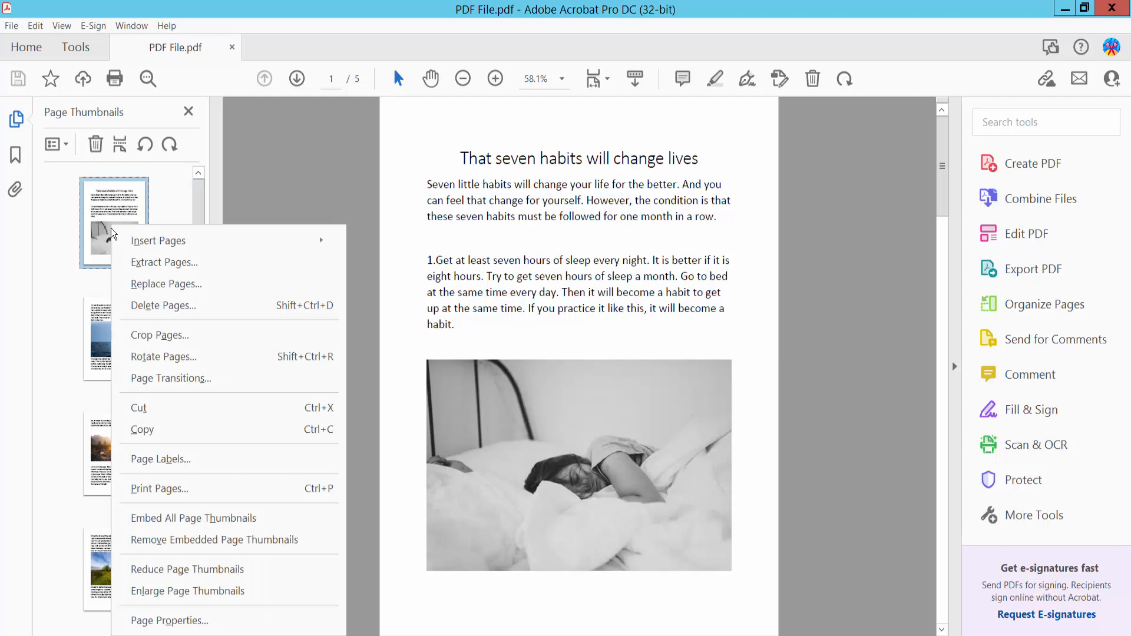
mouse_move(164, 290)
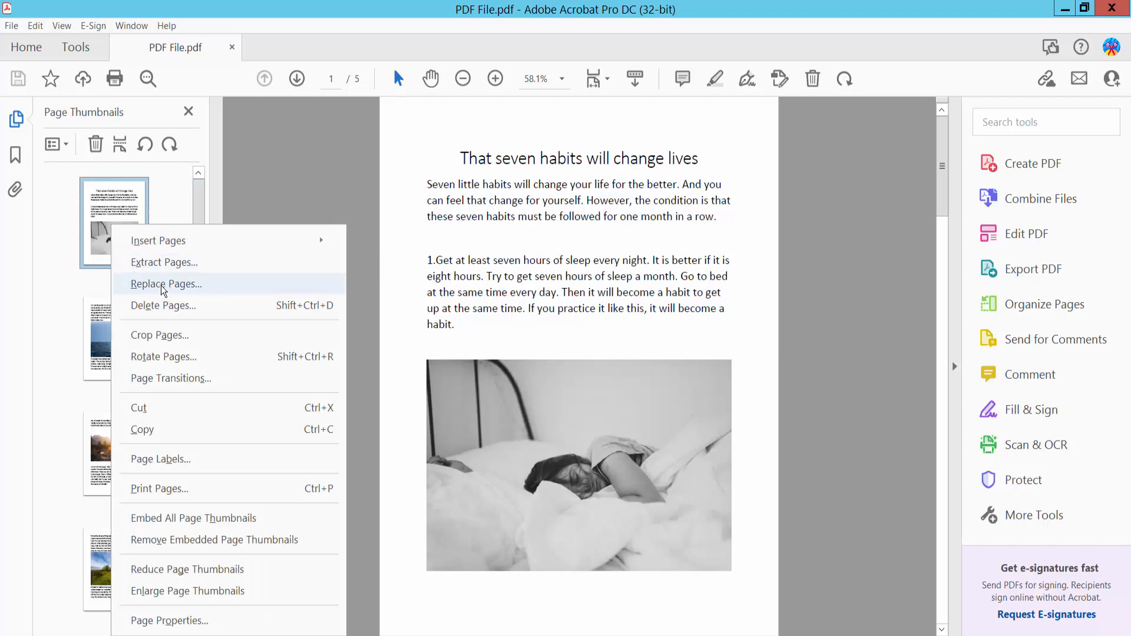
click(166, 285)
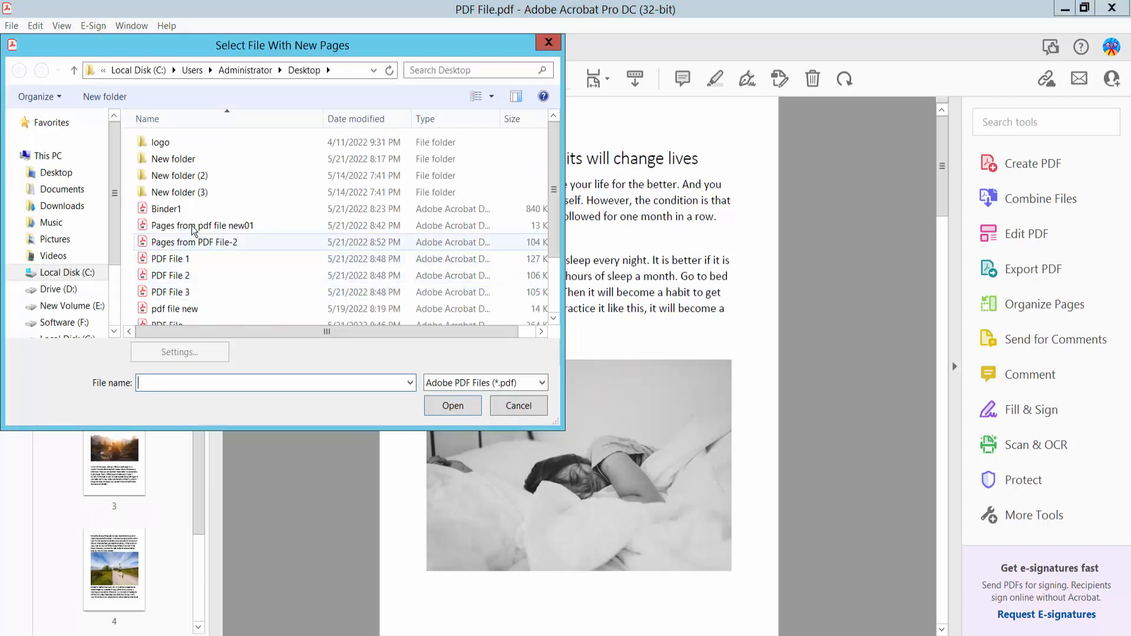
click(201, 226)
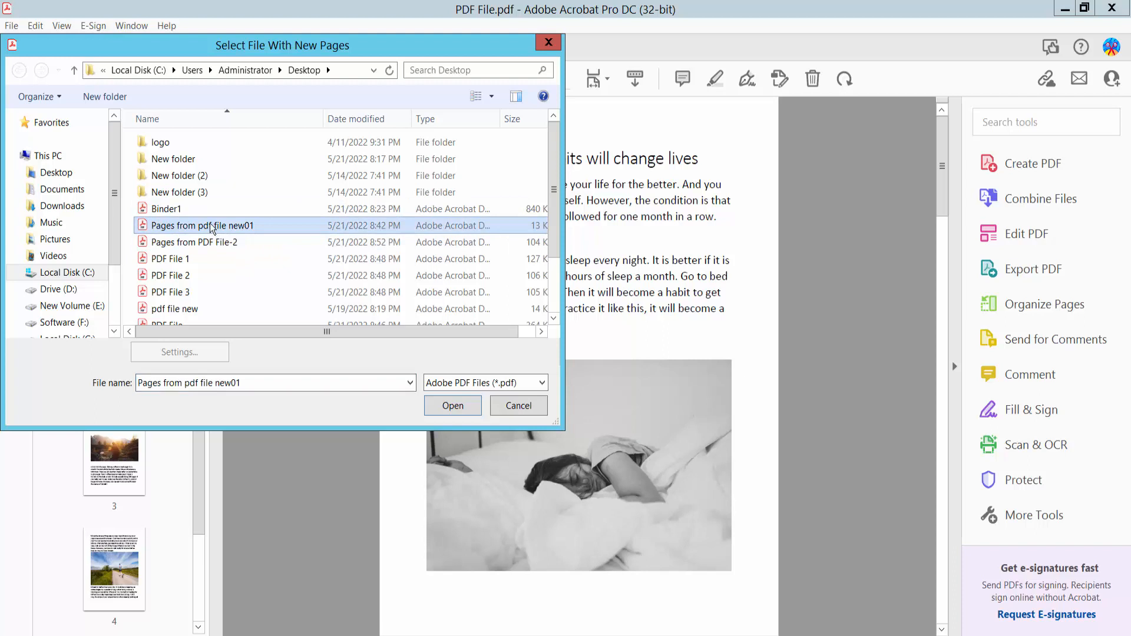
click(453, 406)
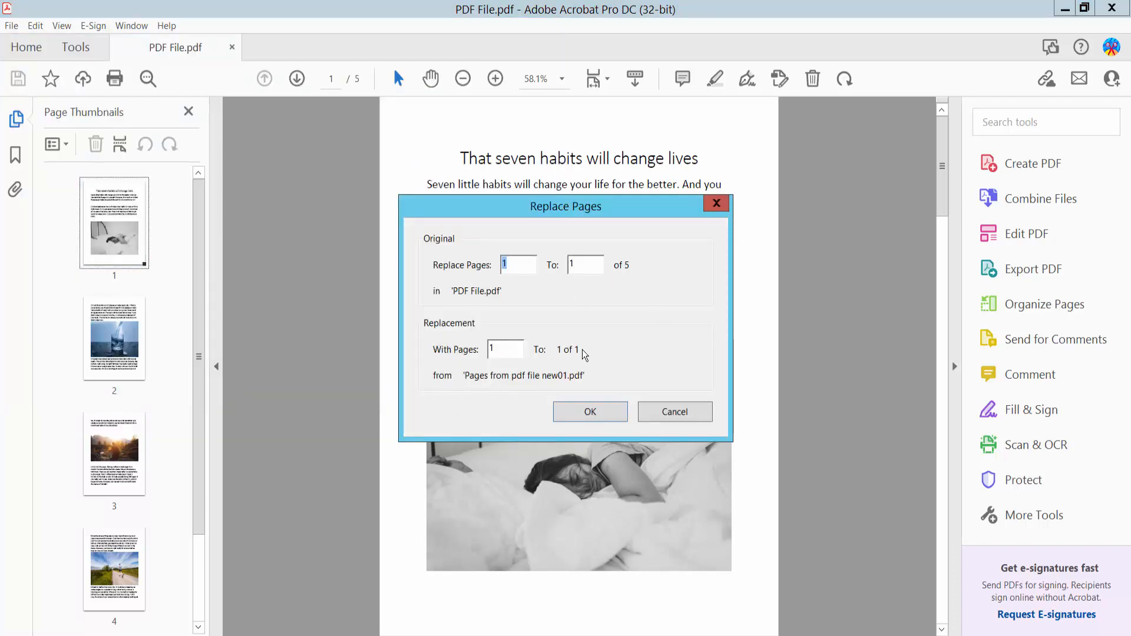
click(590, 411)
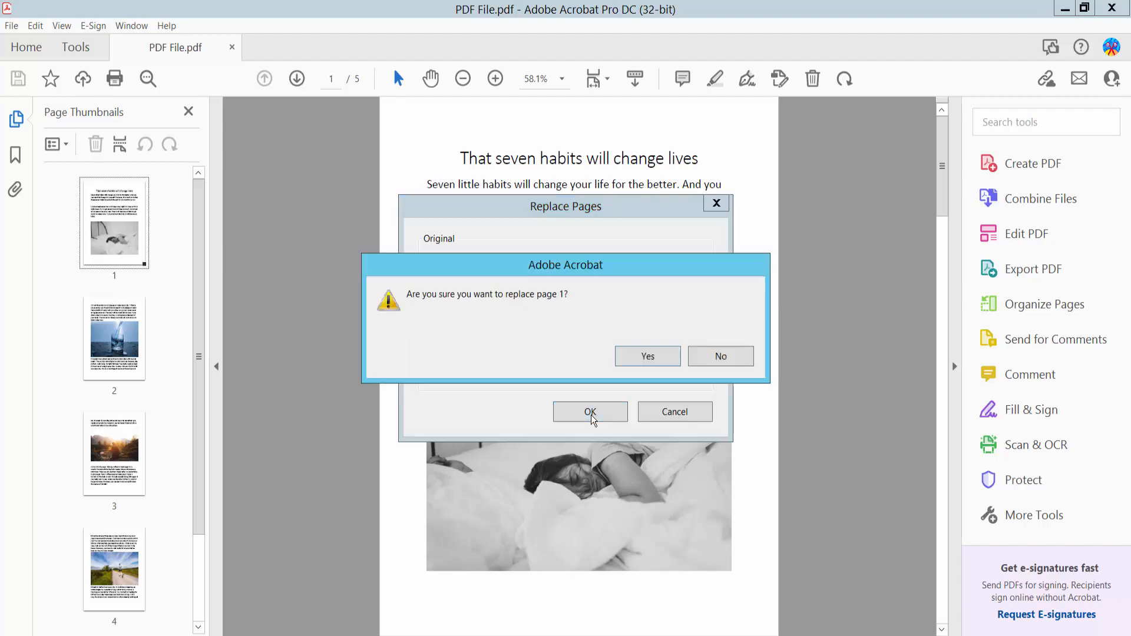
click(648, 355)
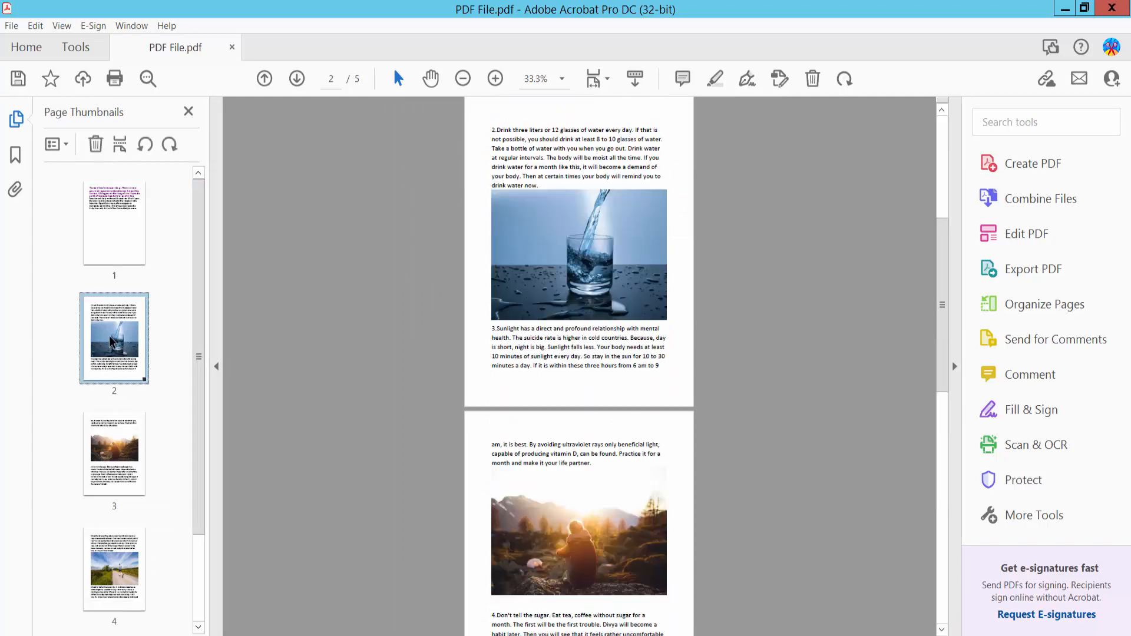
Replace pages 2 to 4 with pages 1–3 from 'PDF File03'
right_click(114, 340)
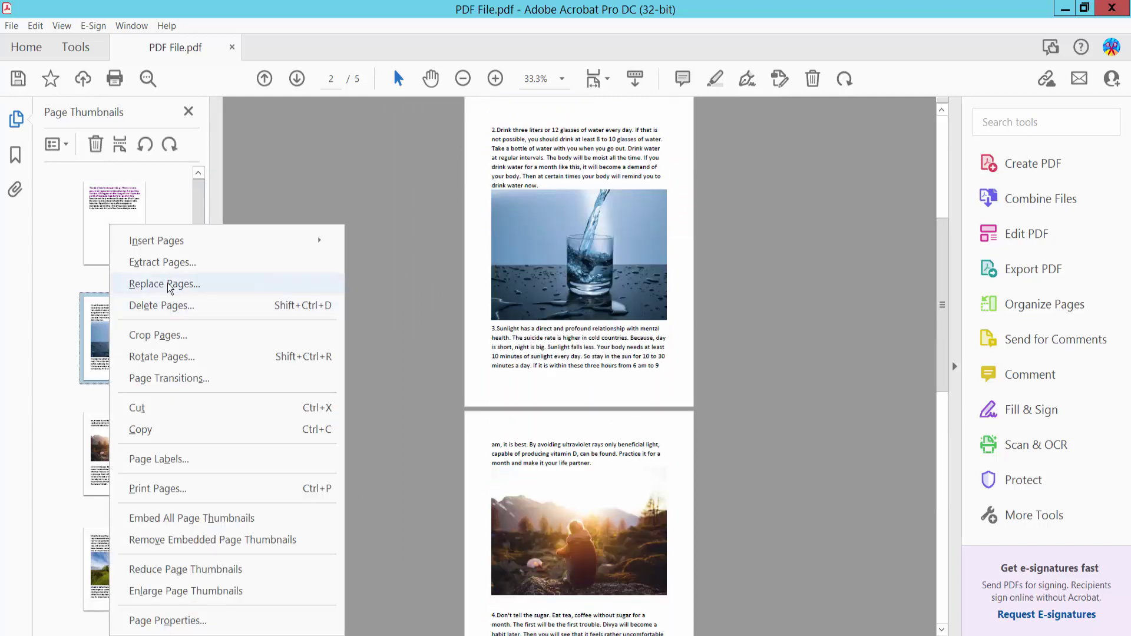
click(164, 284)
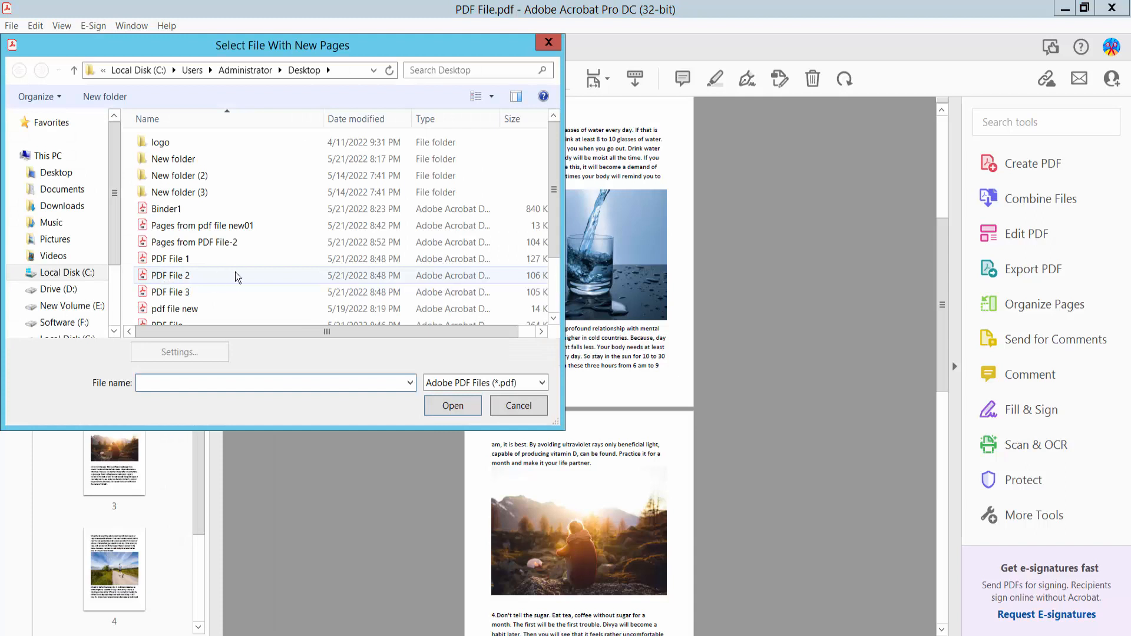
click(166, 167)
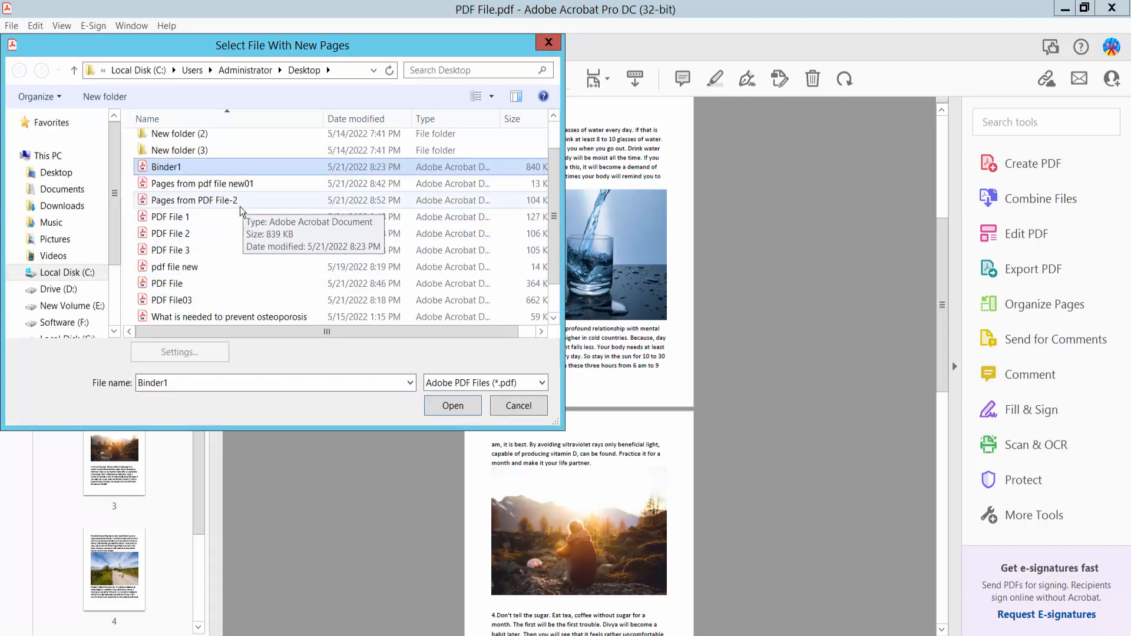
click(172, 300)
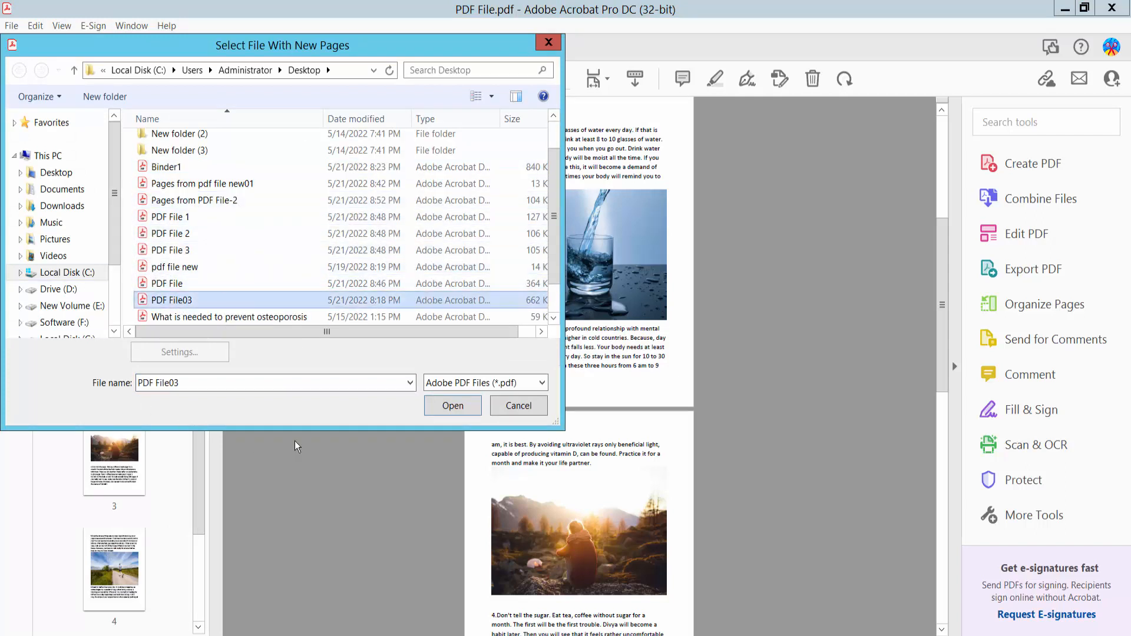
click(452, 406)
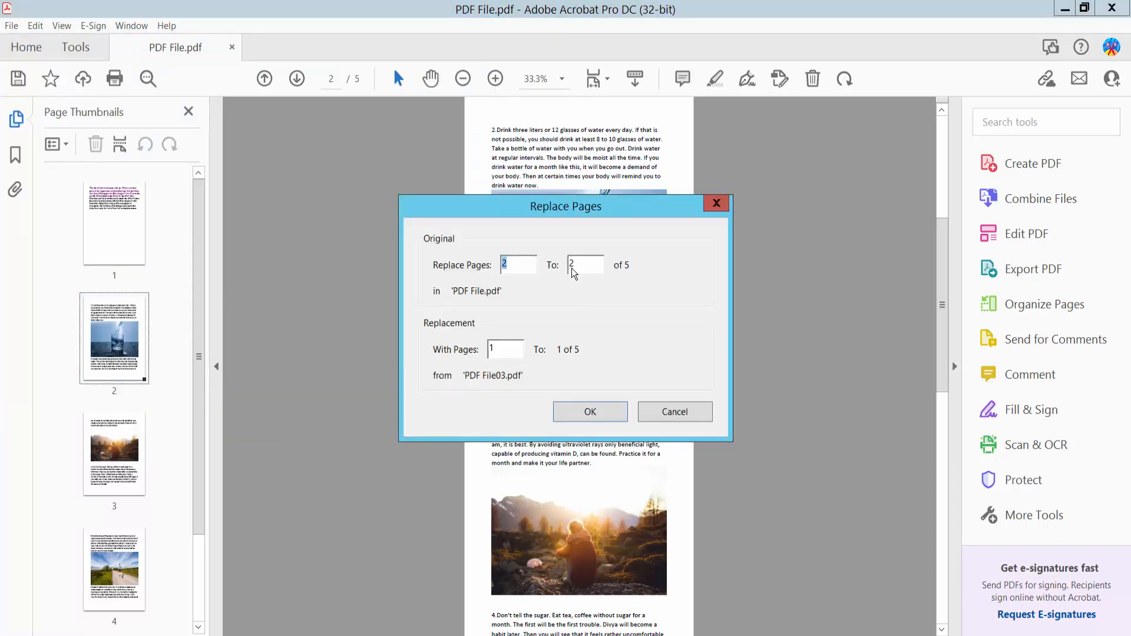
click(585, 265)
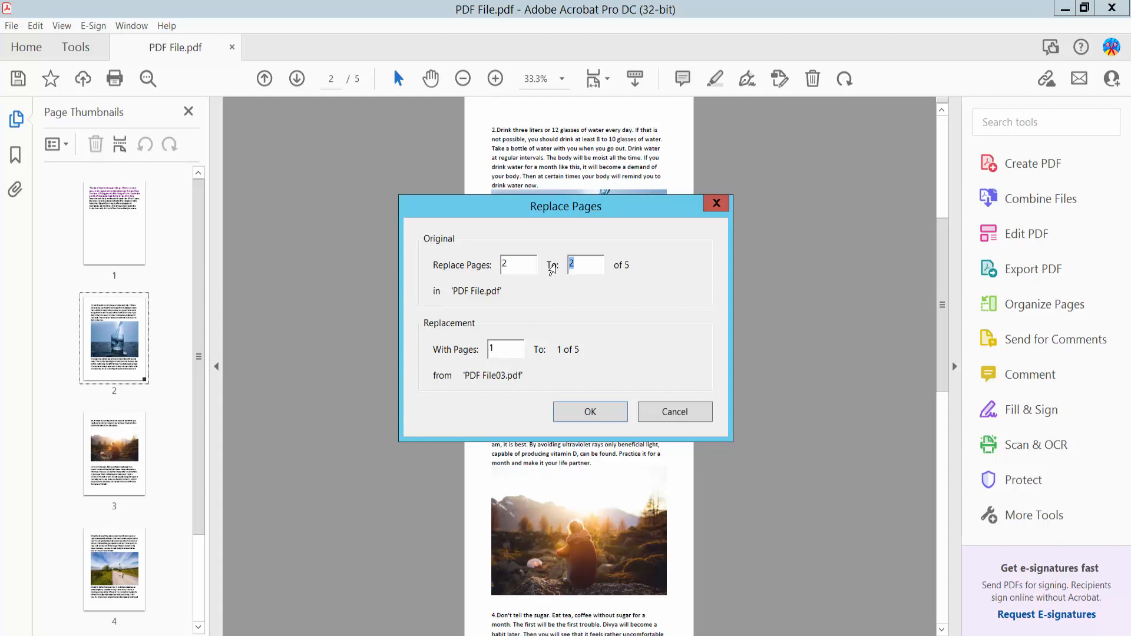
mouse_move(559, 279)
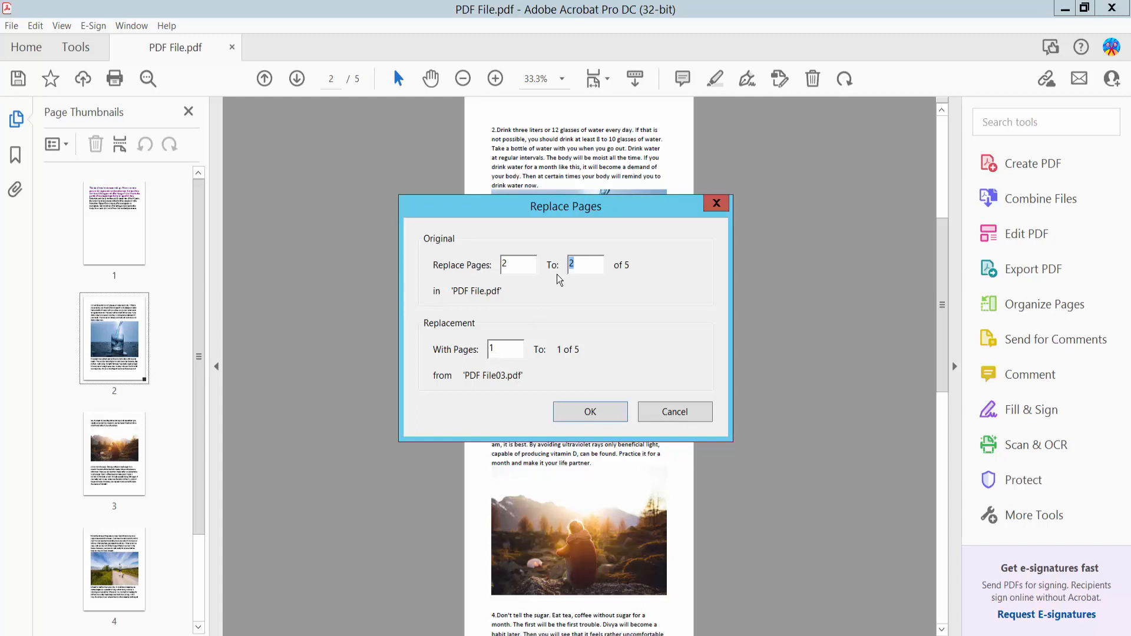
text(4)
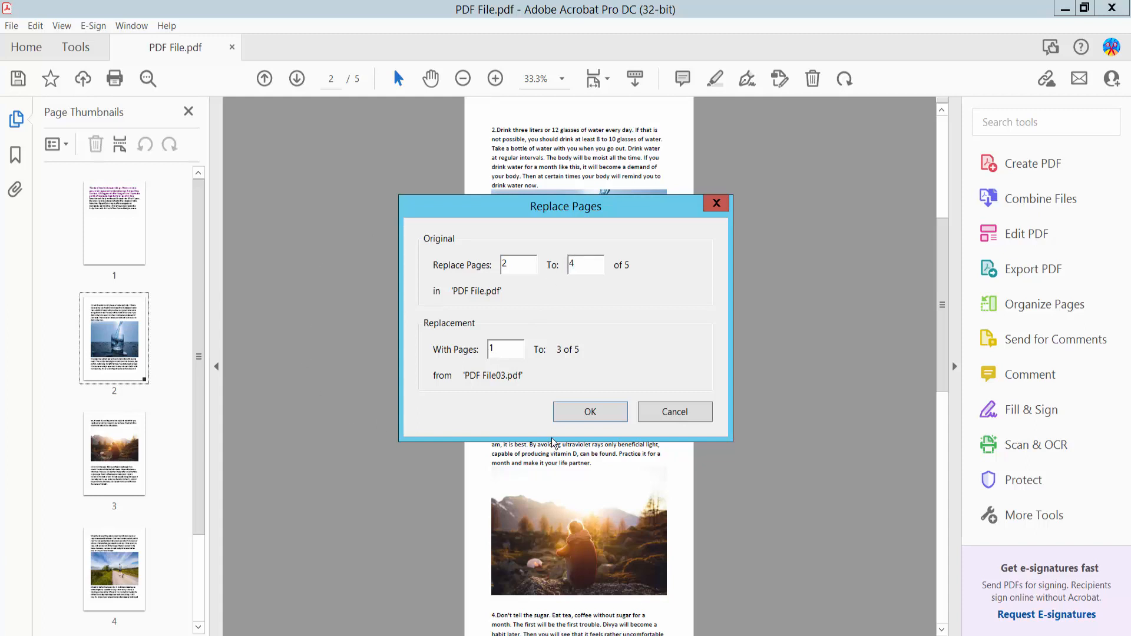
click(589, 411)
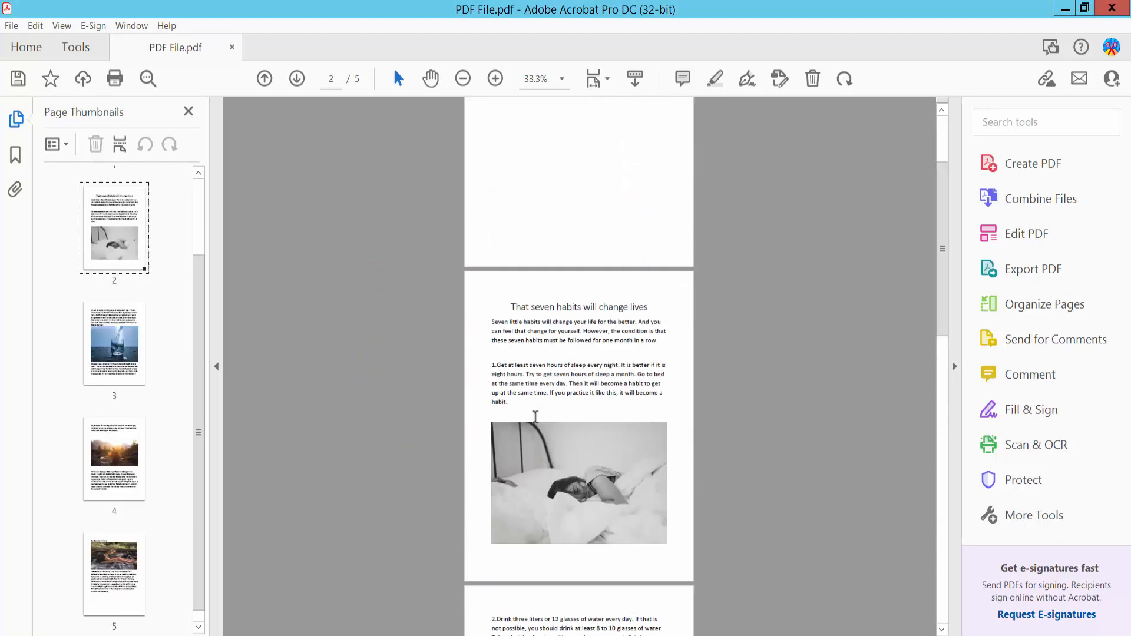
Scroll through the thumbnails to review the replaced pages, then open the File menu
scroll(down, 3)
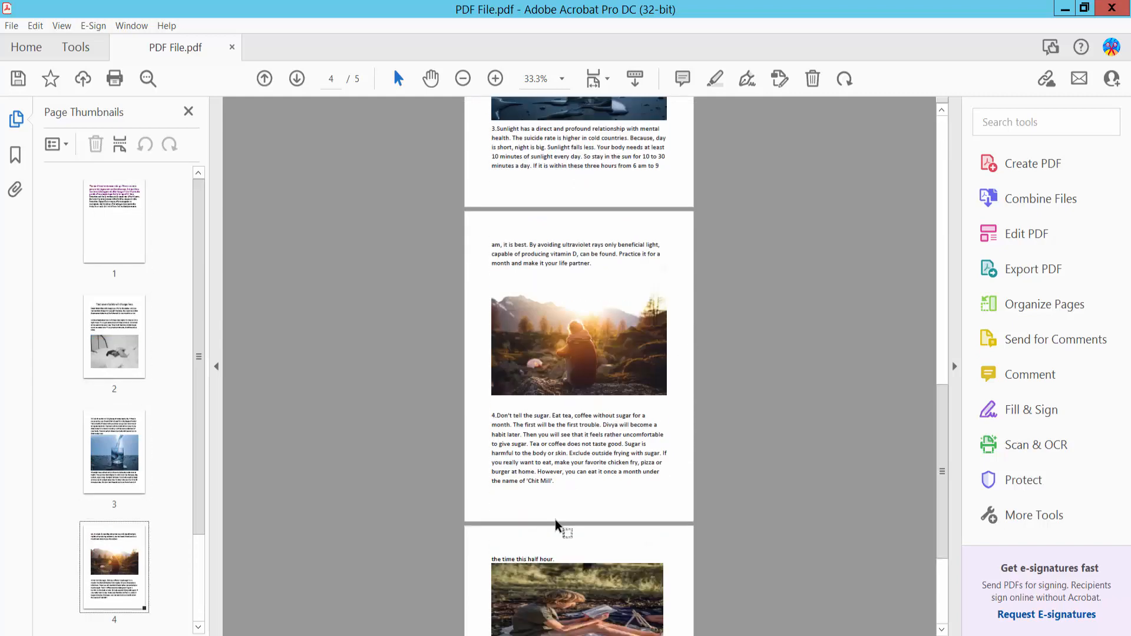
scroll(down, 3)
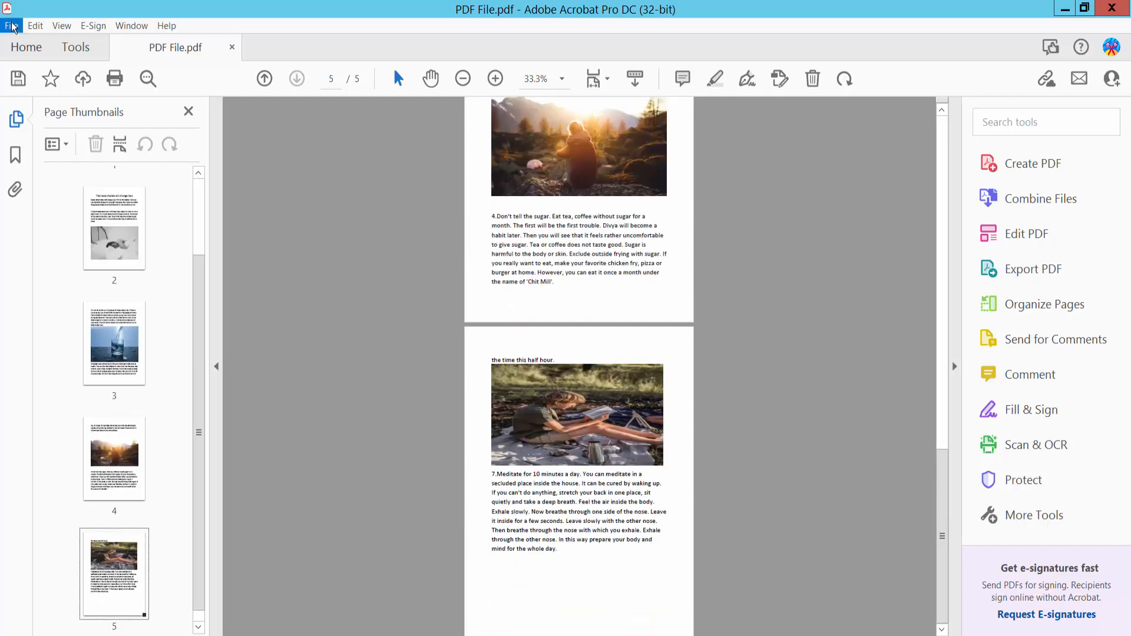
click(14, 25)
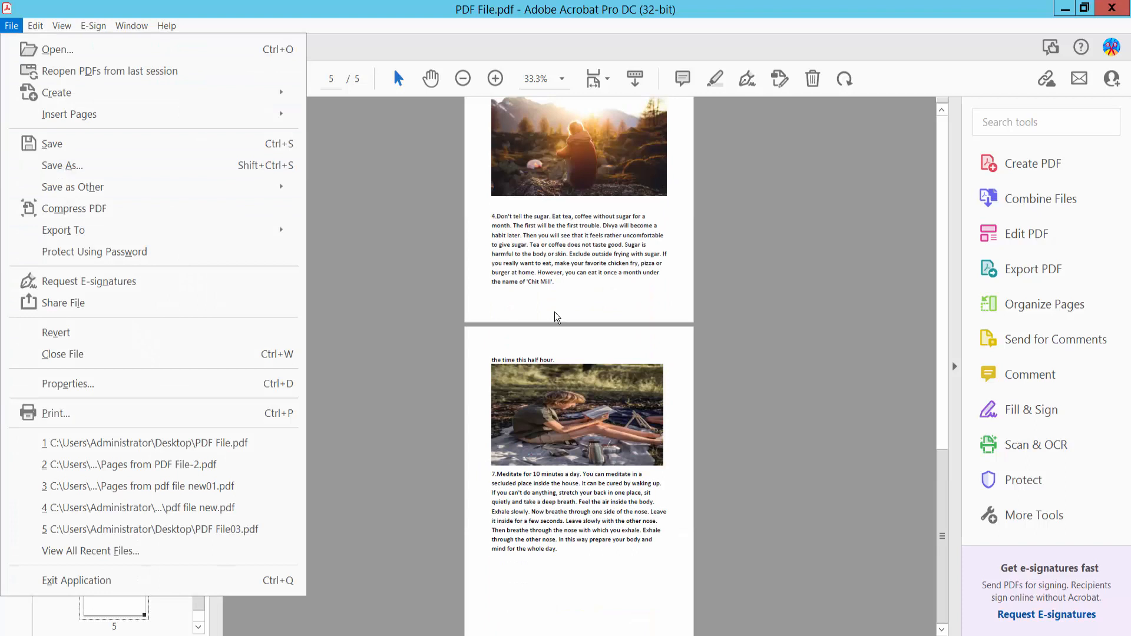